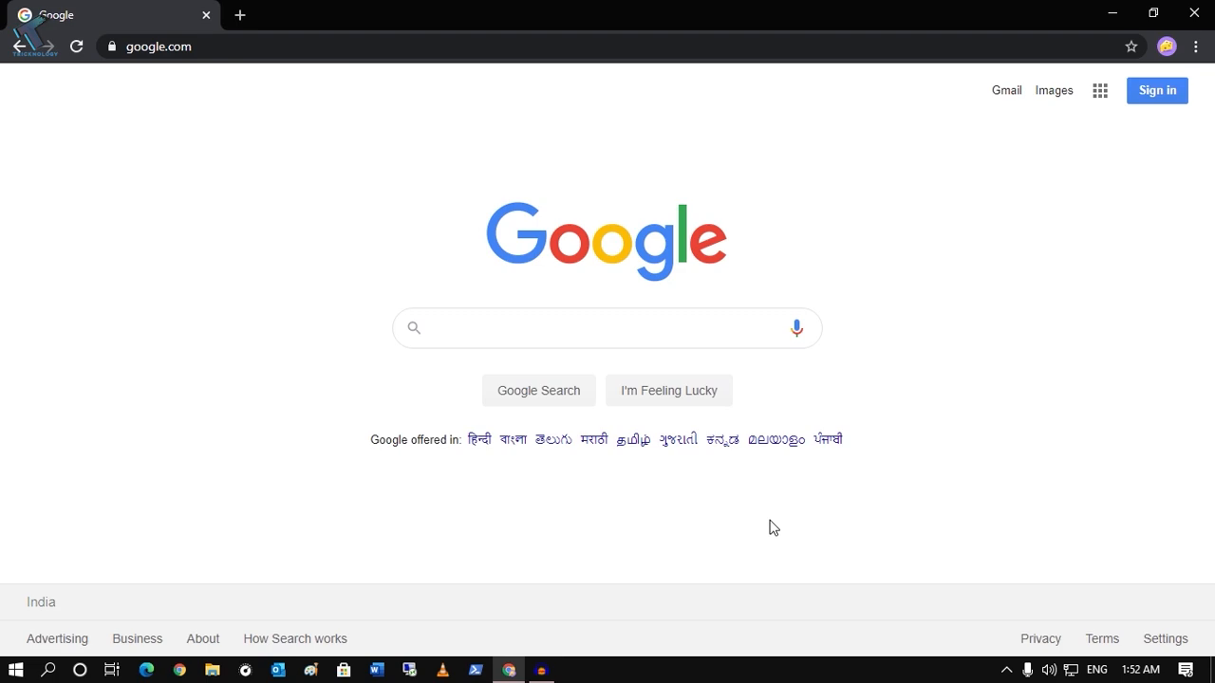
pyautogui.moveTo(588, 152)
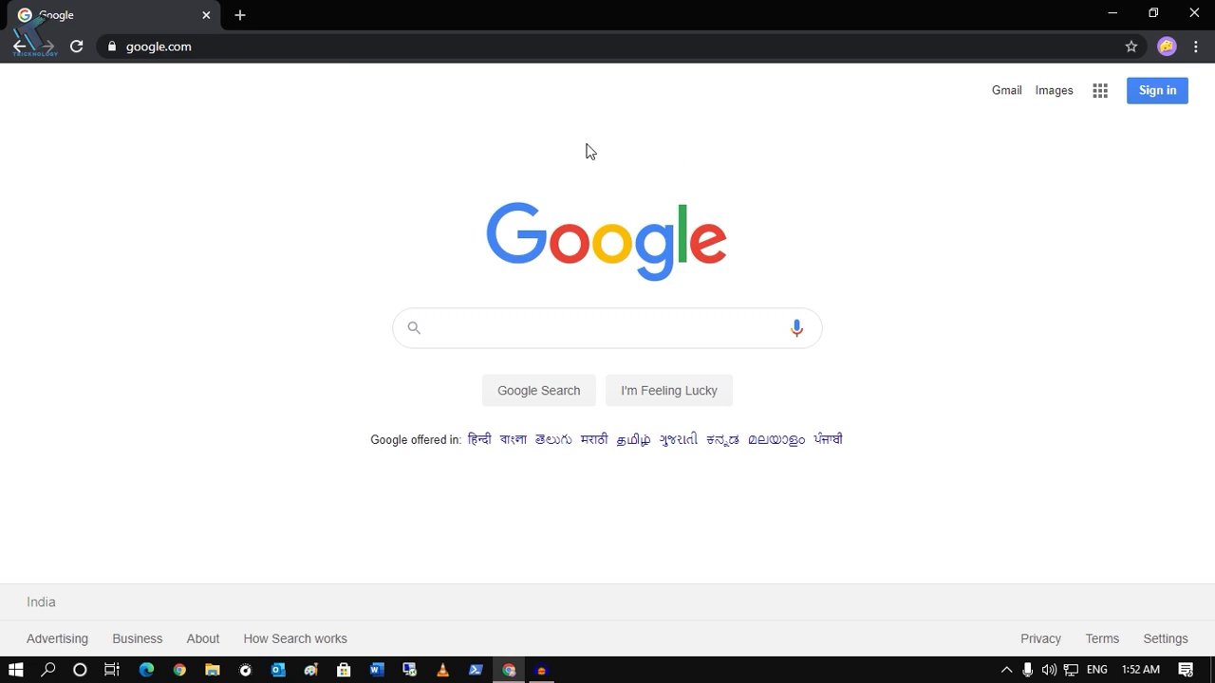
pyautogui.moveTo(1196, 46)
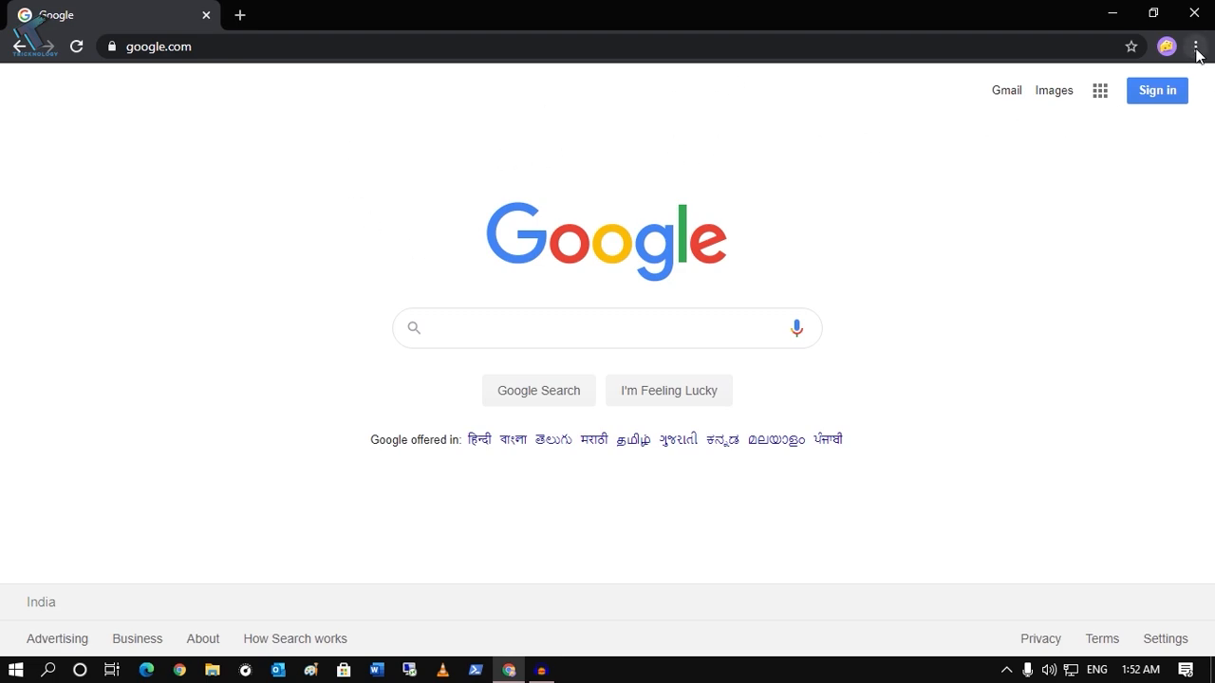
pyautogui.moveTo(1196, 45)
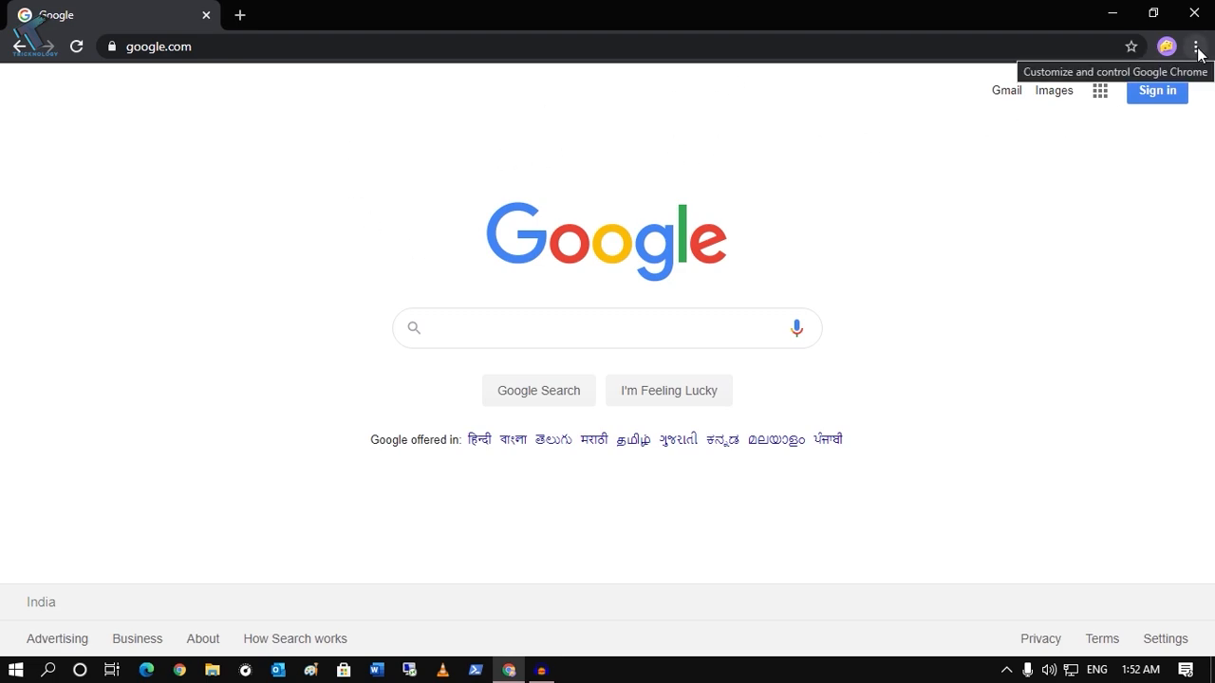
# Bring up Chrome's three-dot customization menu over the Google homepage.
pyautogui.click(1196, 45)
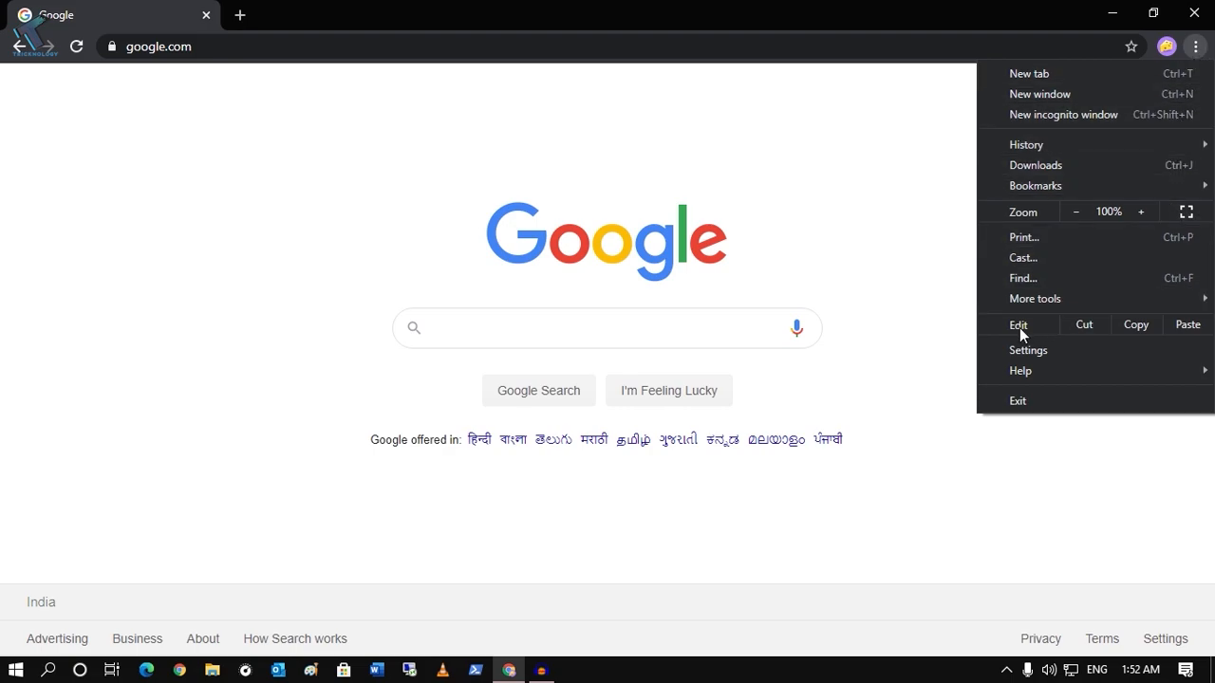
# Go from Settings through Site Settings permissions to the Microphone page.
pyautogui.click(1027, 349)
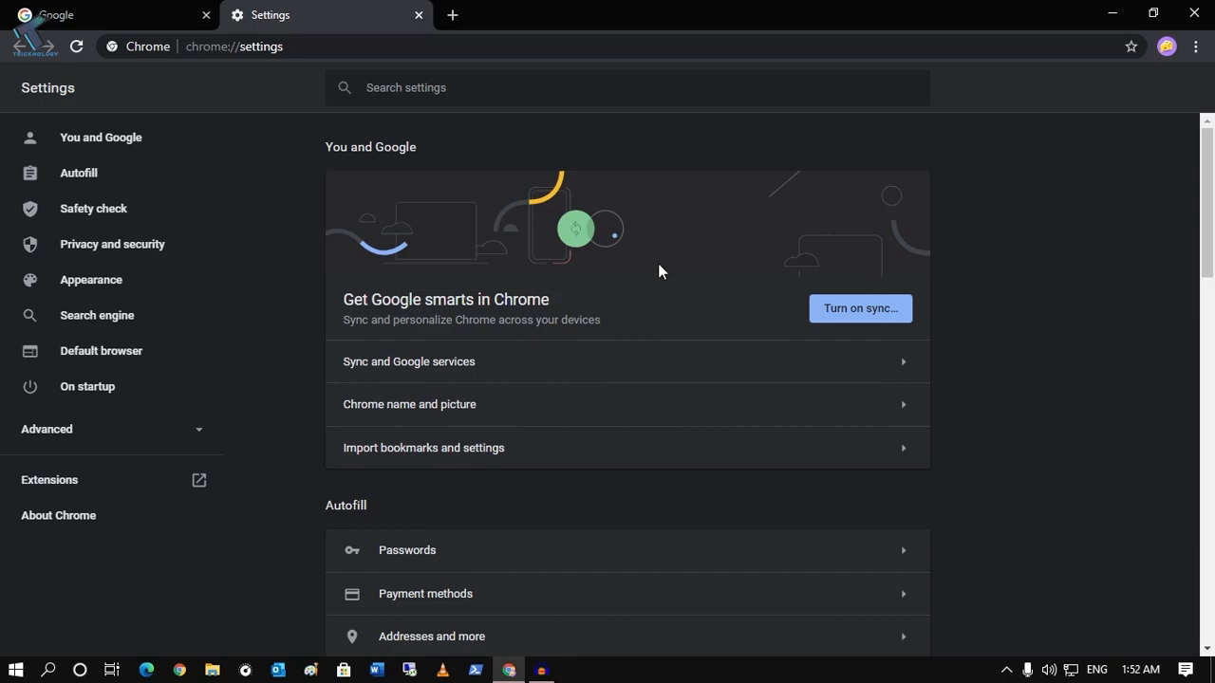
pyautogui.scroll(-3)
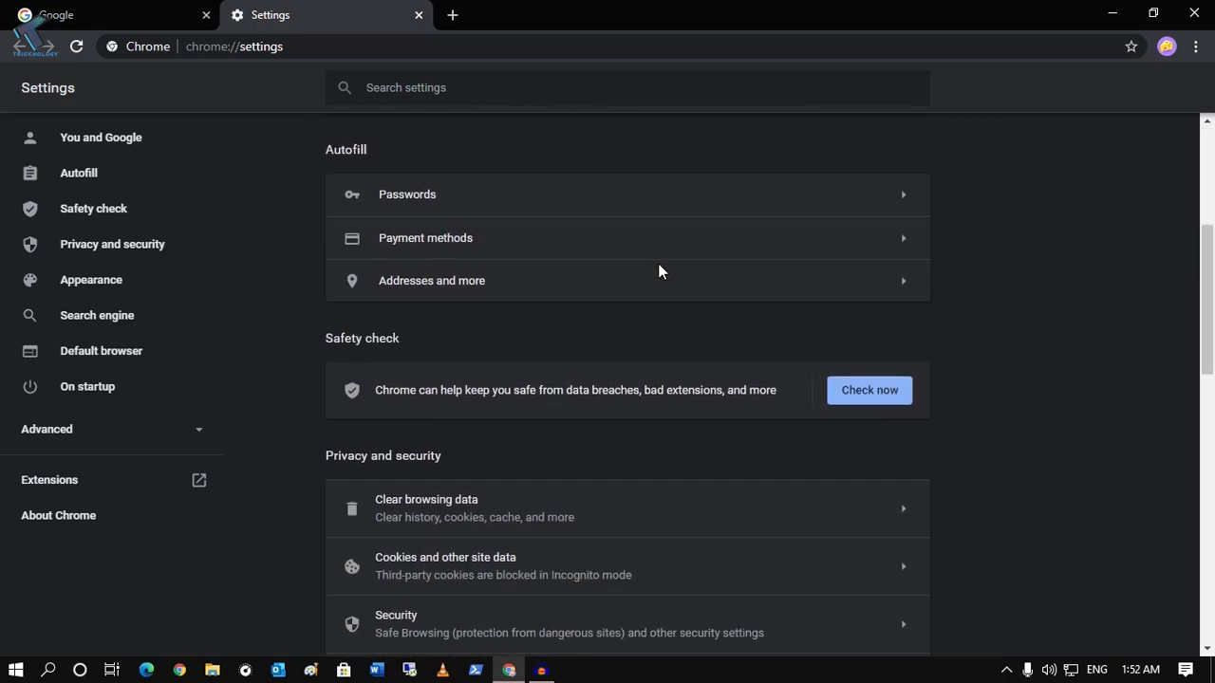
pyautogui.scroll(-3)
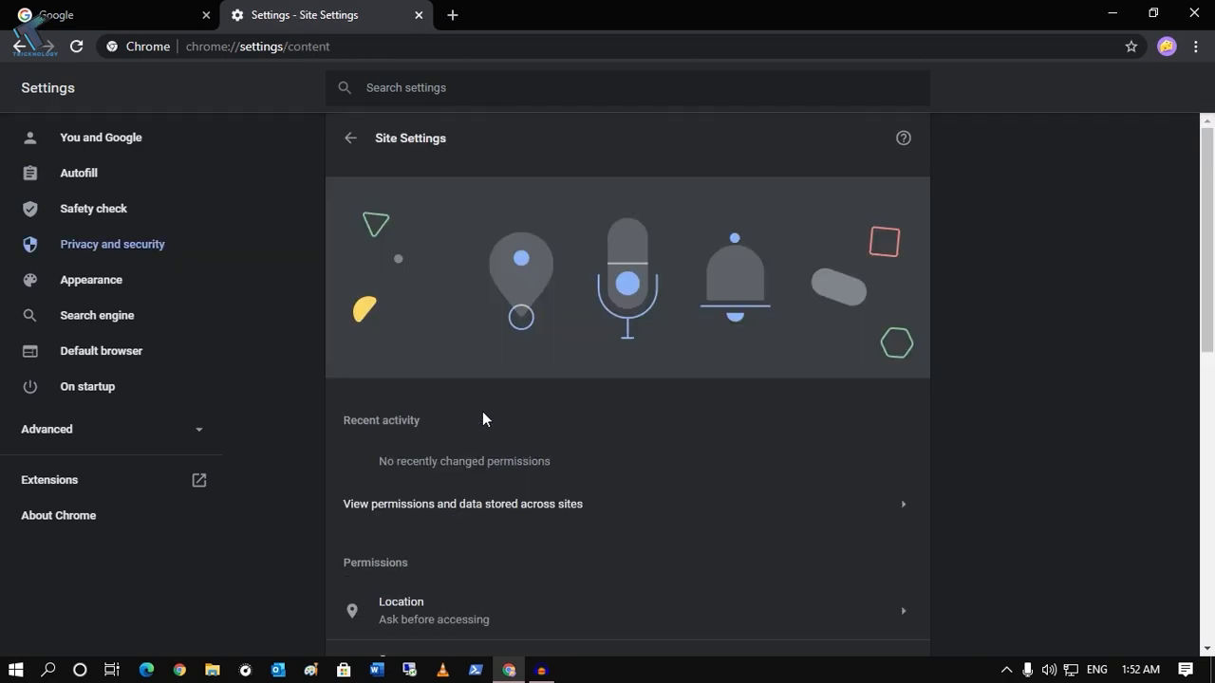
pyautogui.scroll(-3)
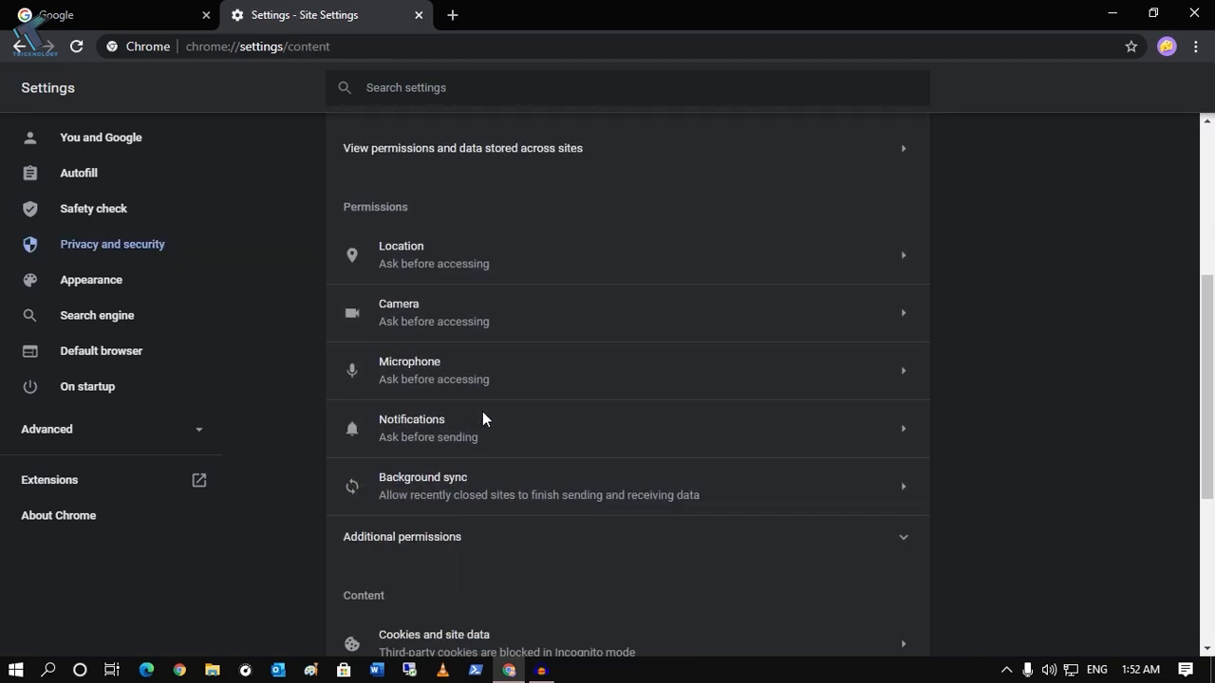
pyautogui.moveTo(437, 383)
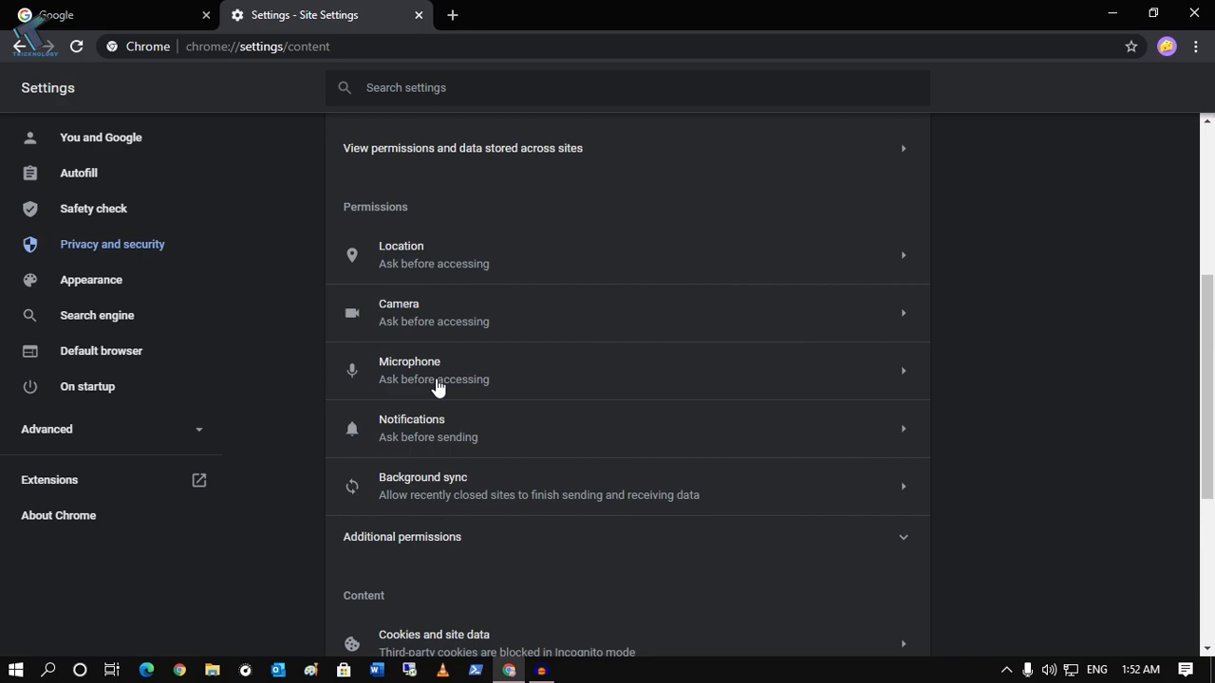
pyautogui.click(432, 370)
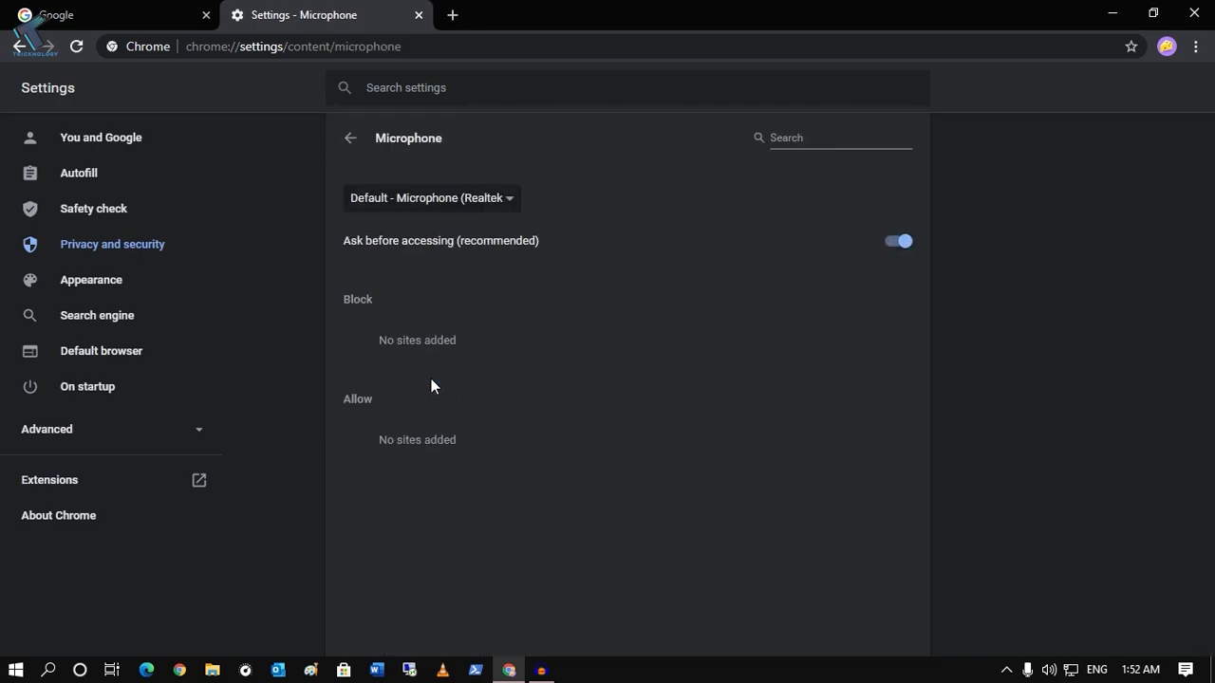
pyautogui.moveTo(425, 231)
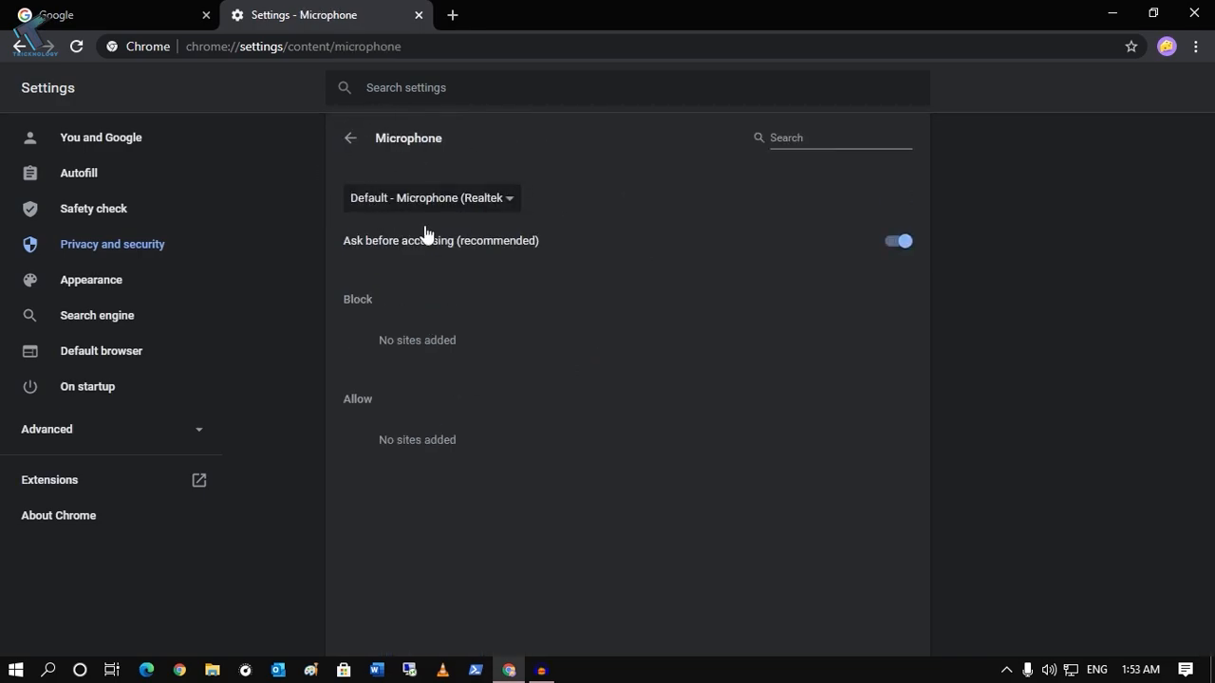
# Select Microphone (Realtek(R) Audio) as the device sites use instead of Default.
pyautogui.click(429, 198)
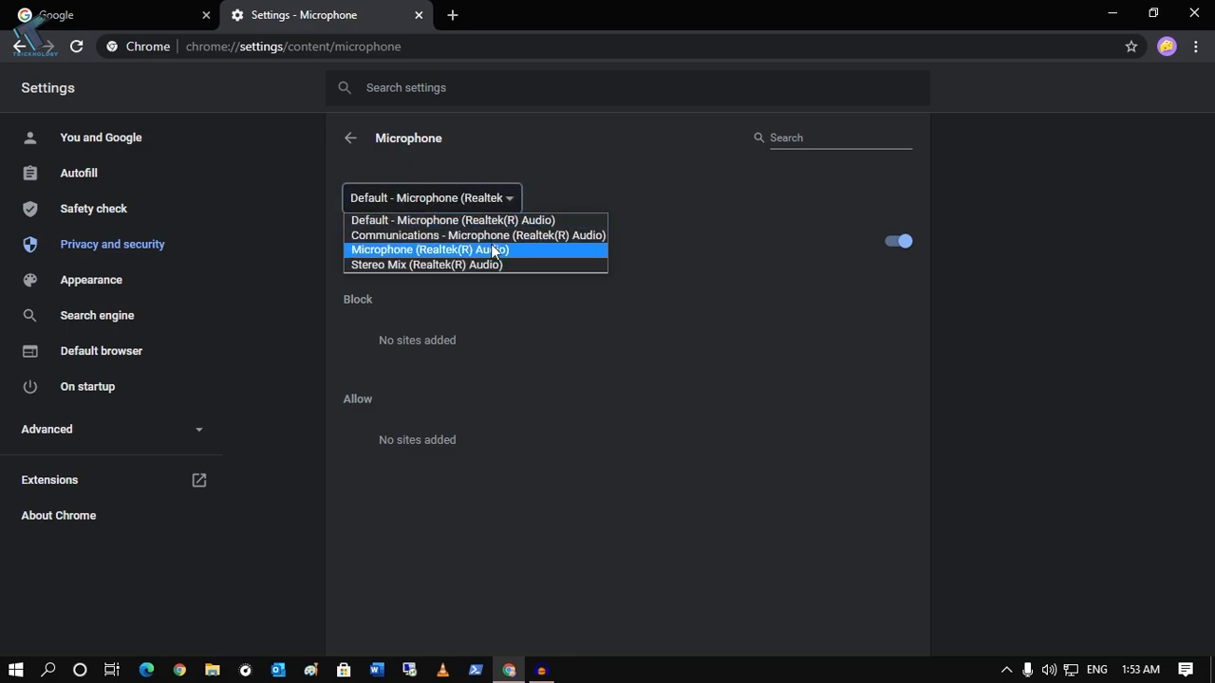
pyautogui.moveTo(457, 254)
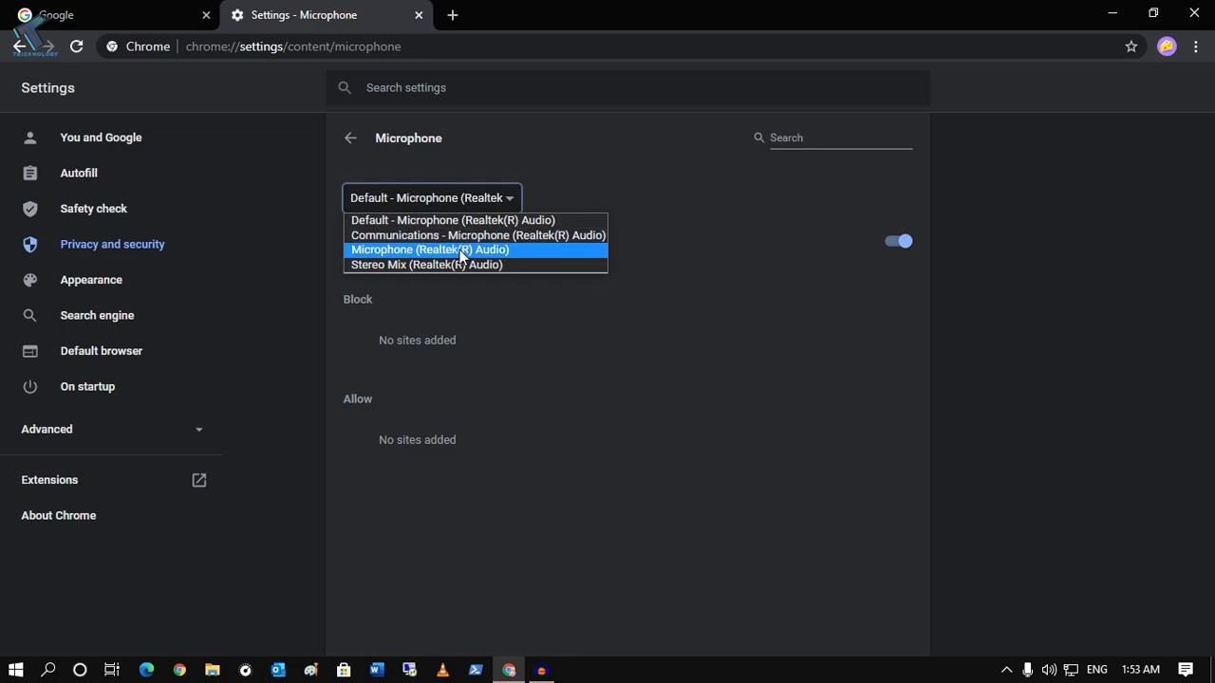
pyautogui.moveTo(471, 256)
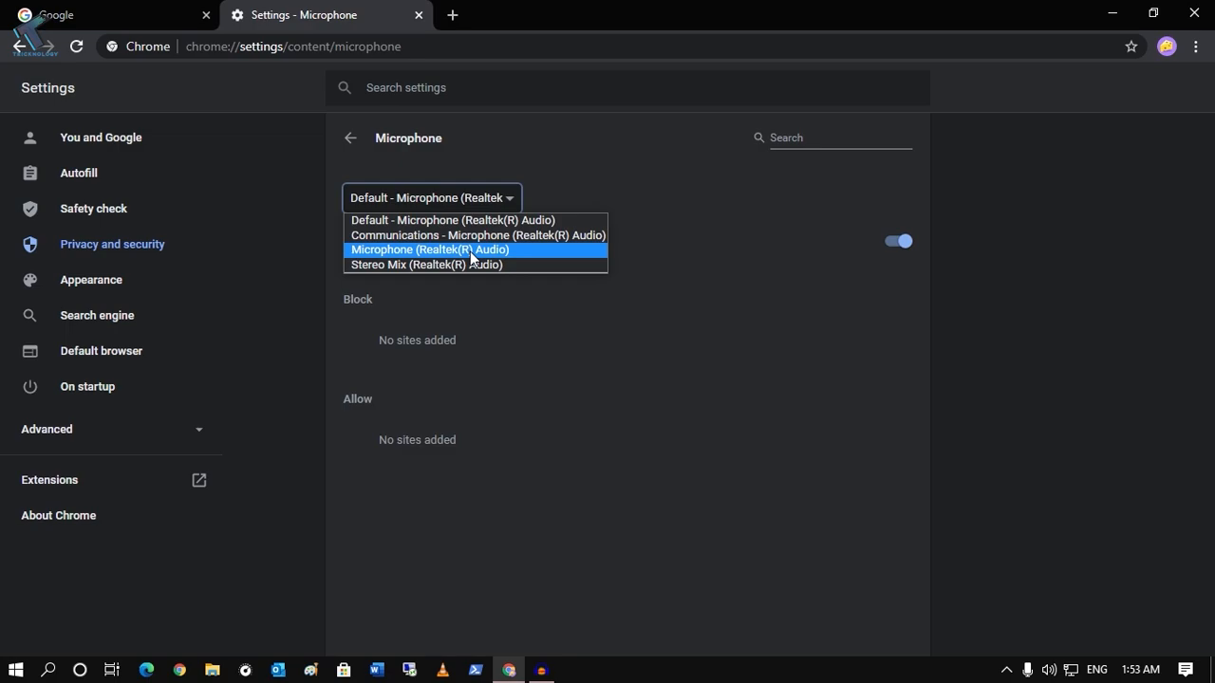
pyautogui.click(429, 249)
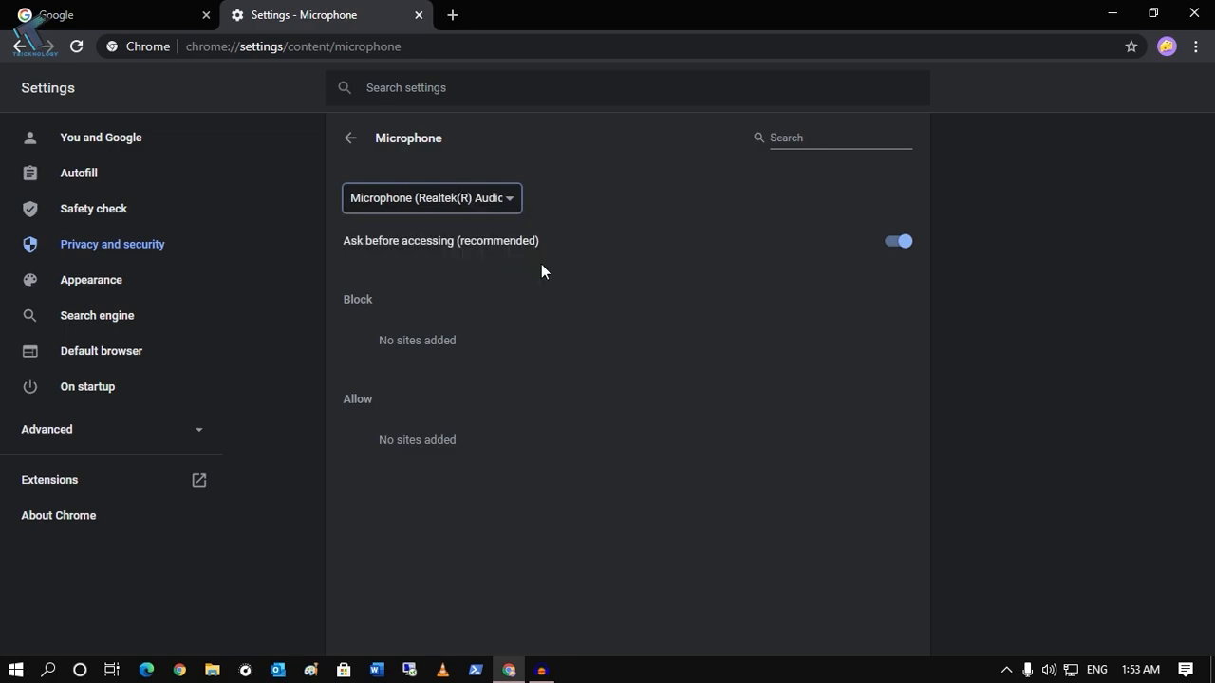
pyautogui.moveTo(638, 69)
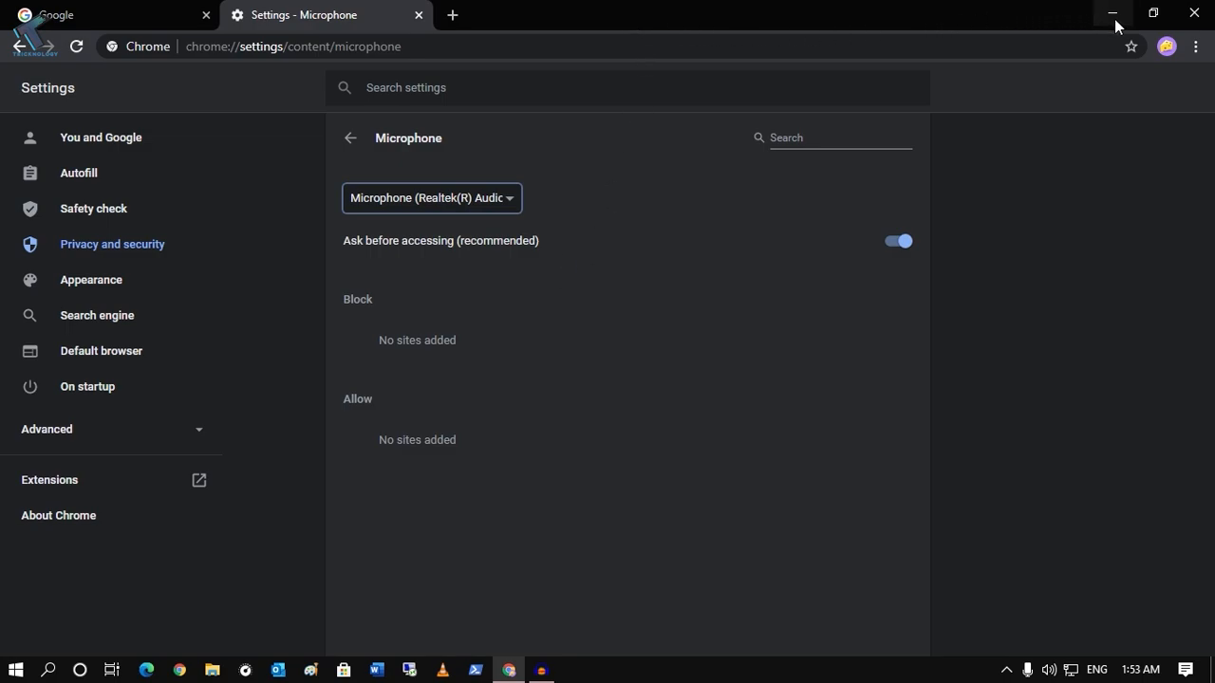
pyautogui.moveTo(363, 301)
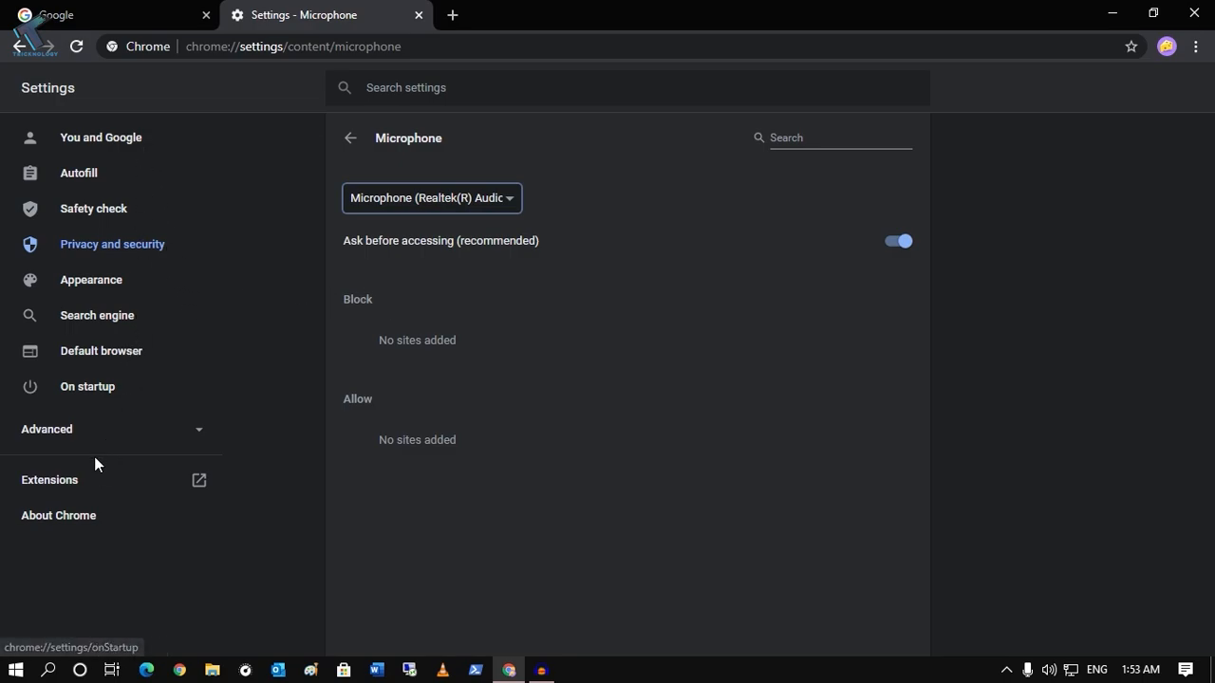
# View About Chrome, then switch to the On startup settings section.
pyautogui.click(57, 516)
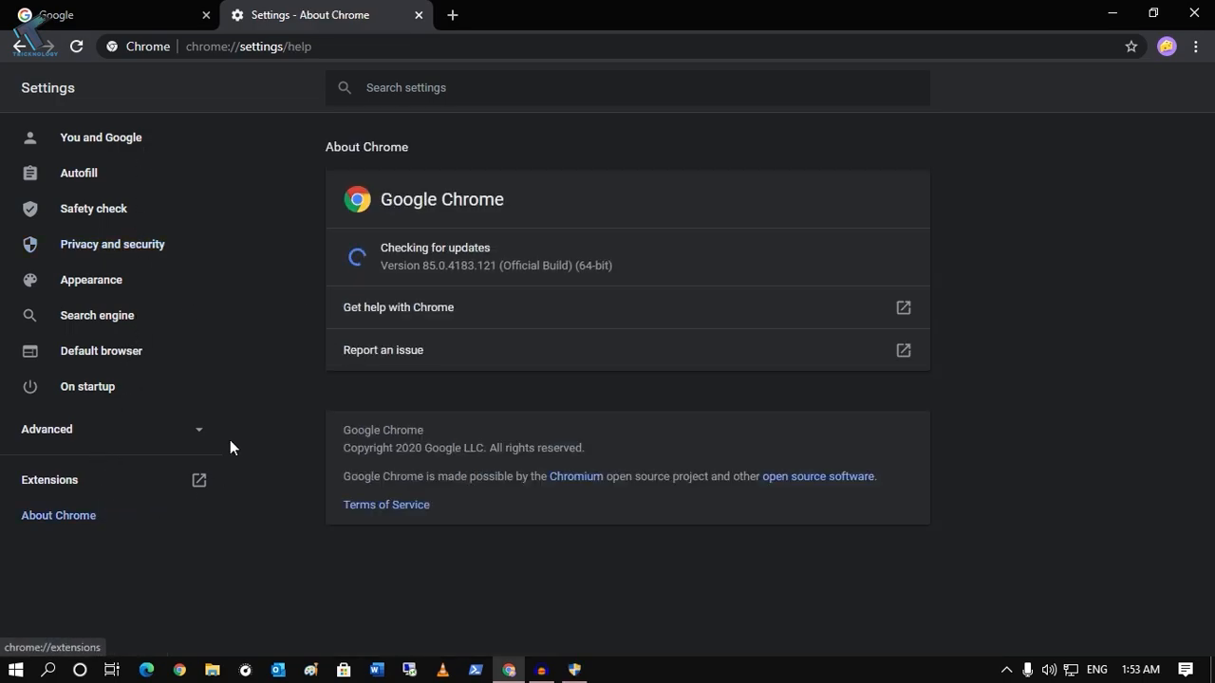
pyautogui.click(87, 388)
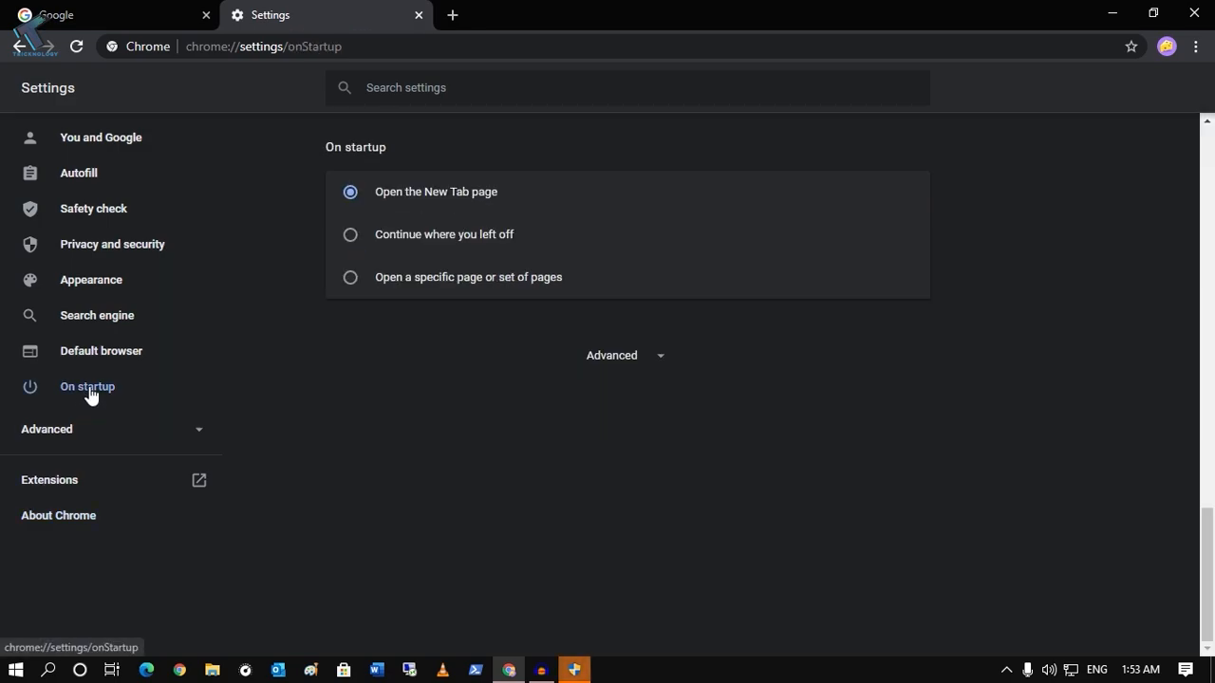